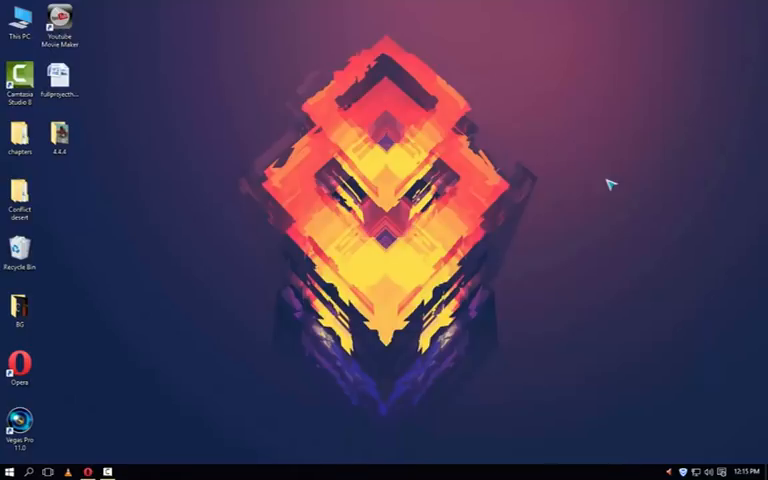
{"action": "mouse_move", "coordinate": [610, 184]}
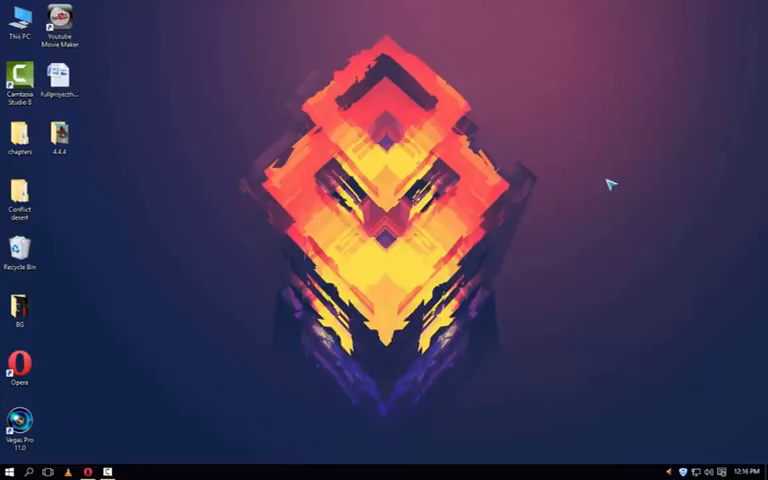
{"action": "mouse_move", "coordinate": [544, 212]}
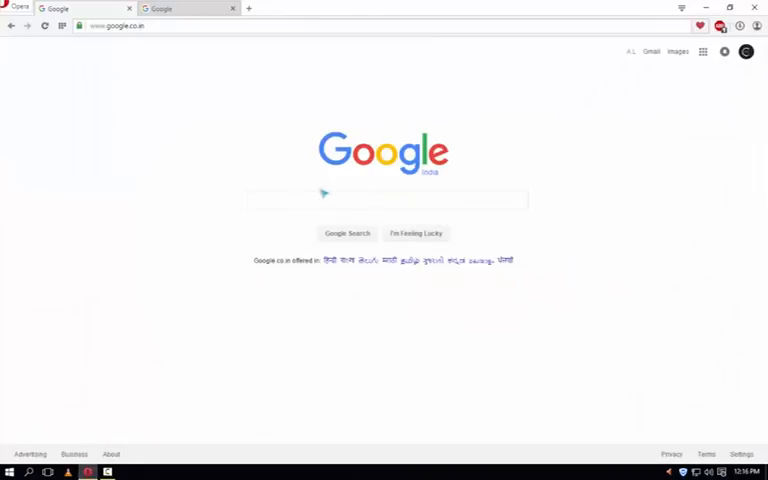
Search Google for 'google play' and go to the official play.google.com store home.
{"action": "type", "text": "d"}
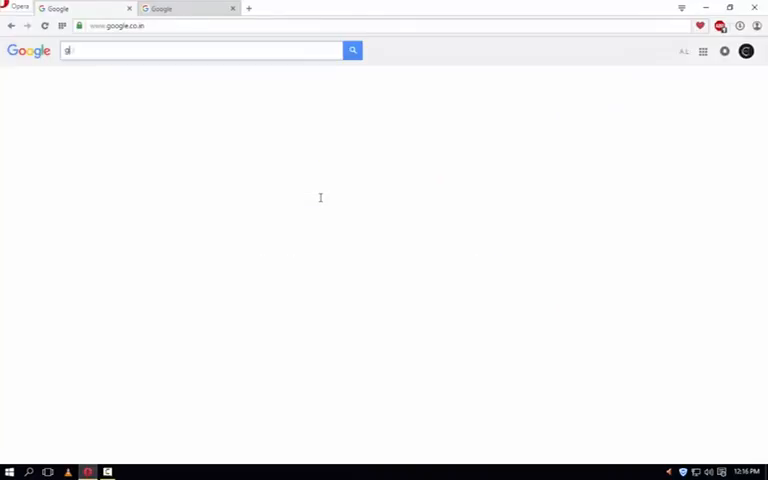
{"action": "type", "text": "google play"}
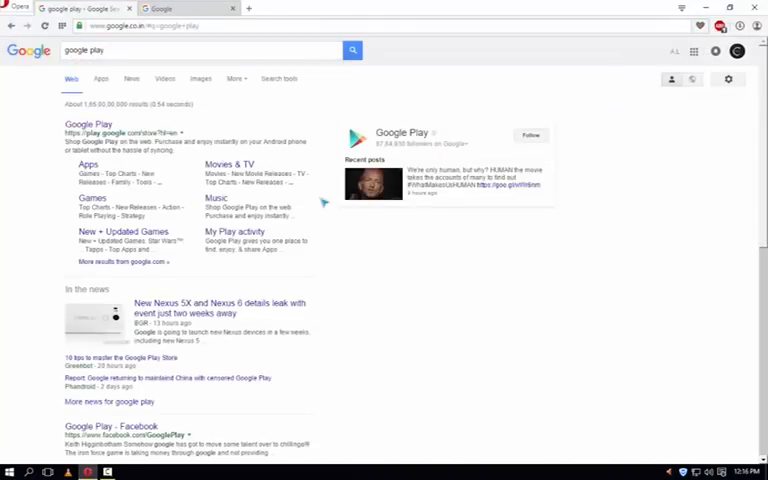
{"action": "left_click", "coordinate": [88, 124]}
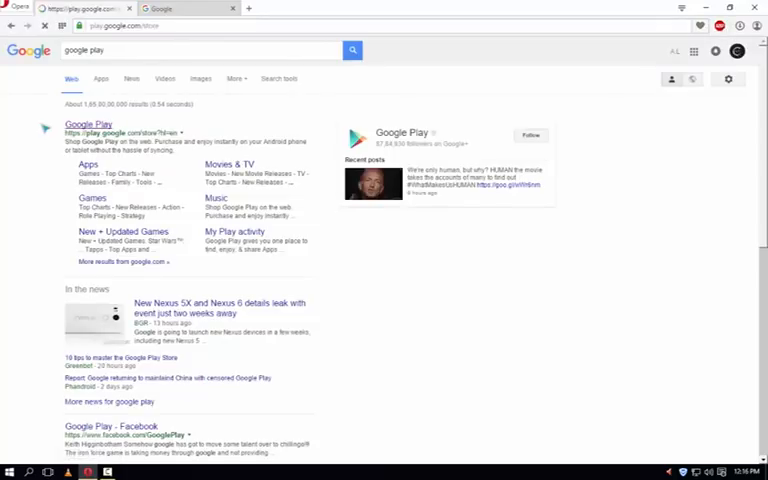
{"action": "left_click", "coordinate": [88, 122]}
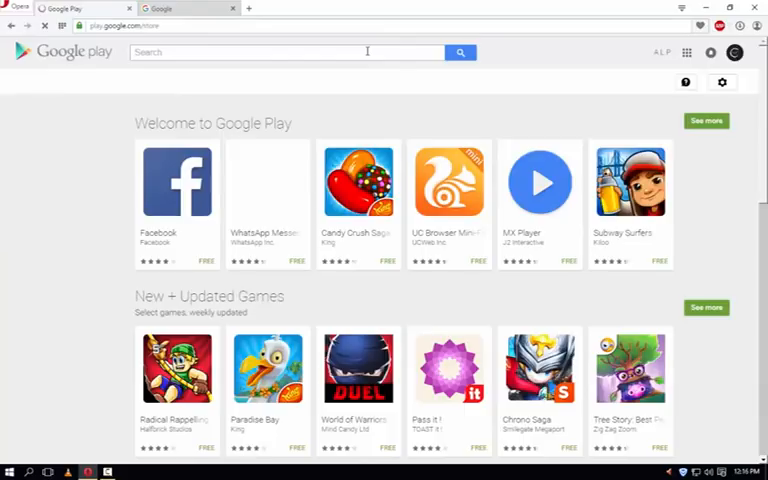
Find 'Backgrounds' on Google Play, open the Backgrounds HD listing, then start a new tab.
{"action": "type", "text": "Backgrouds"}
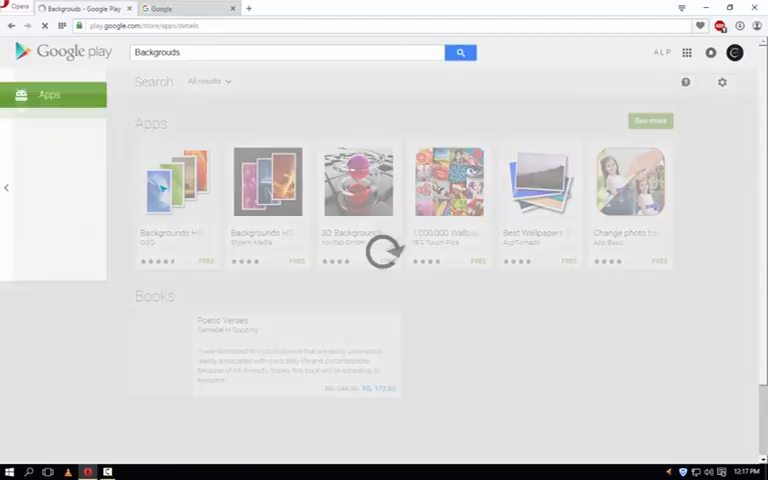
{"action": "left_click", "coordinate": [48, 96]}
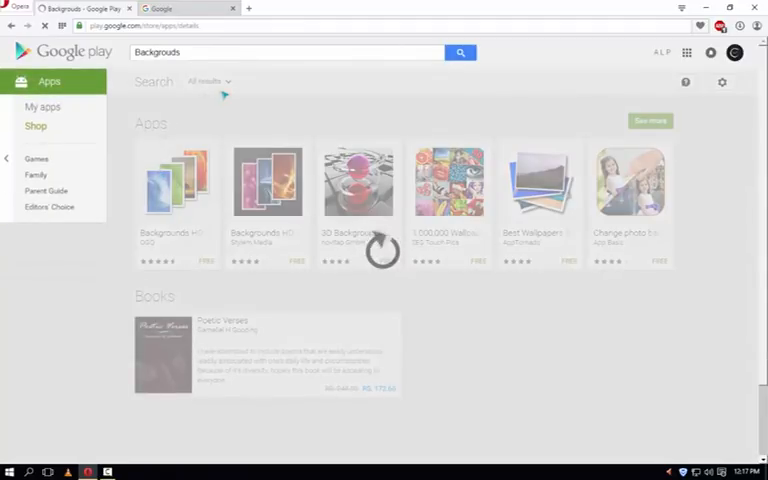
{"action": "left_click", "coordinate": [176, 180]}
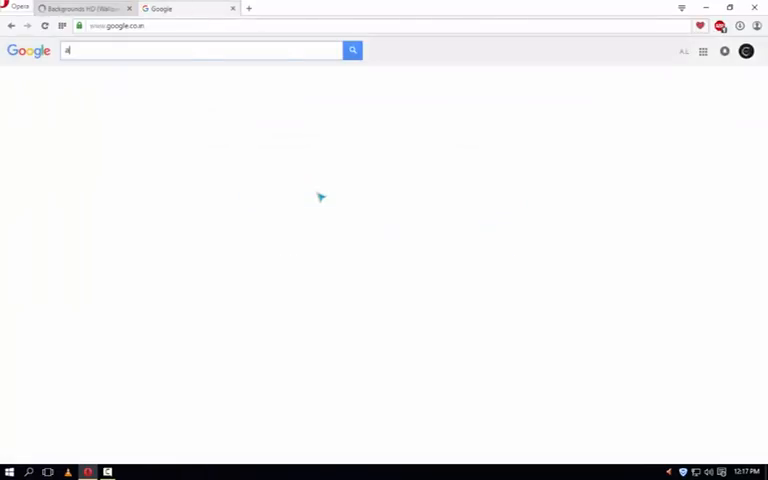
Search Google for 'apk downloader' to reach the APK Downloader site.
{"action": "type", "text": "apk downloader"}
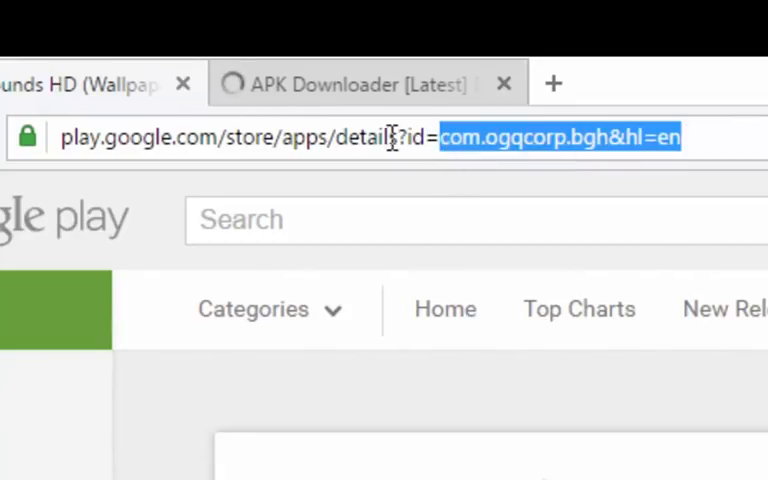
Copy the com.ogqcorp.bgh package ID from the Play URL and ready the APK Downloader field.
{"action": "left_click", "coordinate": [448, 136]}
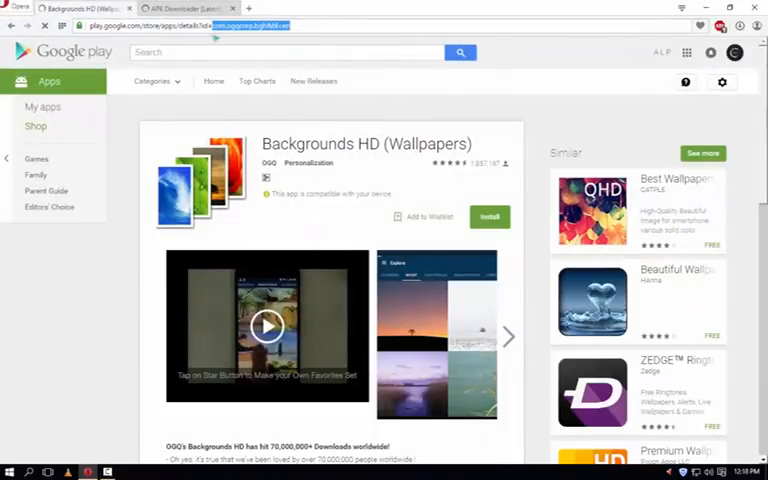
{"action": "right_click", "coordinate": [300, 108]}
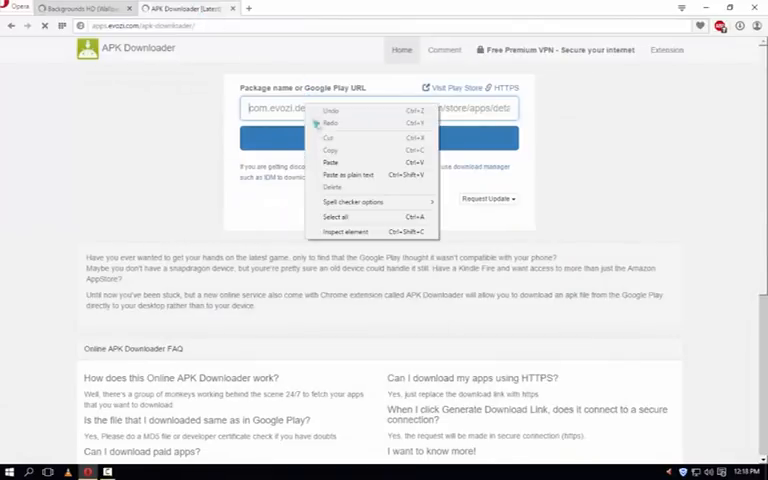
Paste com.ogqcorp.bgh&hl=en and generate the 7.0 MB download link.
{"action": "left_click", "coordinate": [330, 162]}
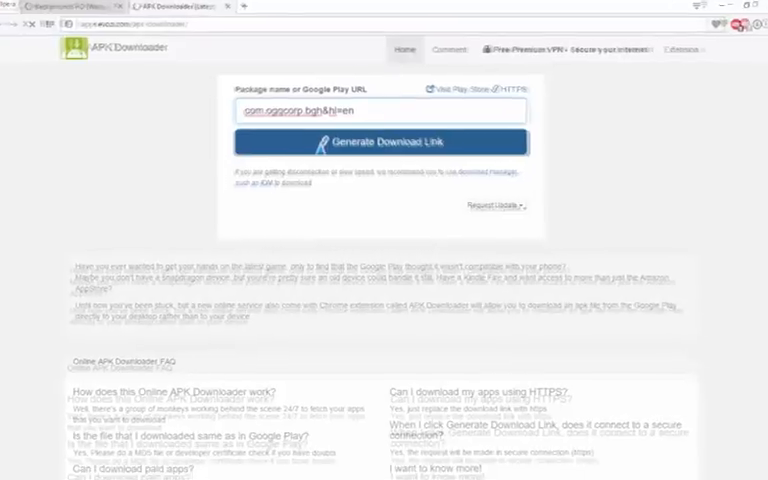
{"action": "left_click", "coordinate": [400, 140]}
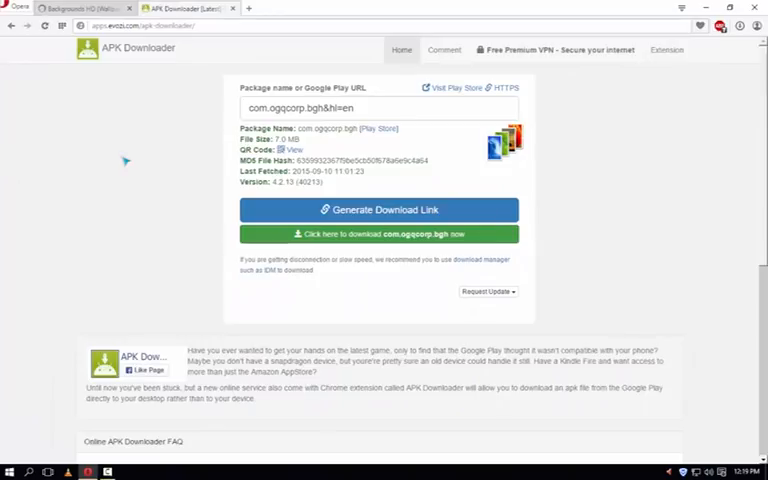
Start downloading com.ogqcorp.bgh.apk via the green download button.
{"action": "left_click", "coordinate": [380, 234]}
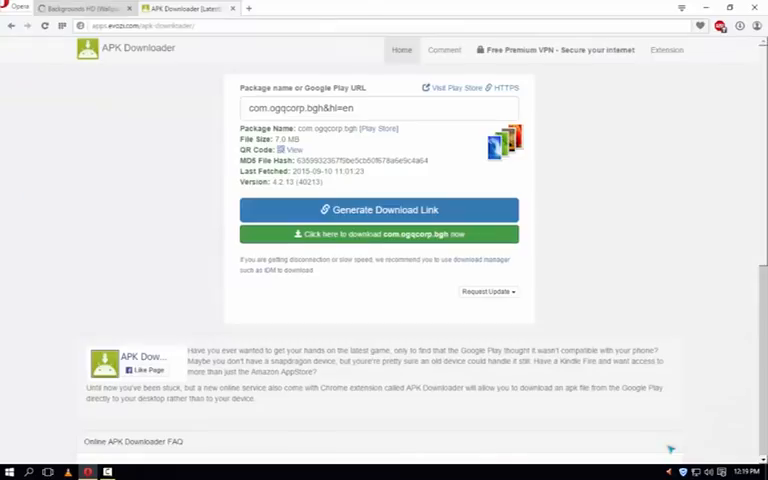
{"action": "left_click", "coordinate": [378, 234]}
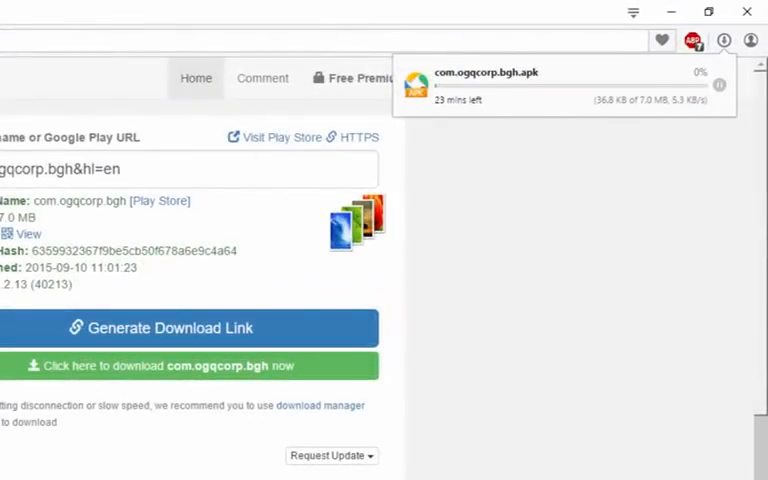